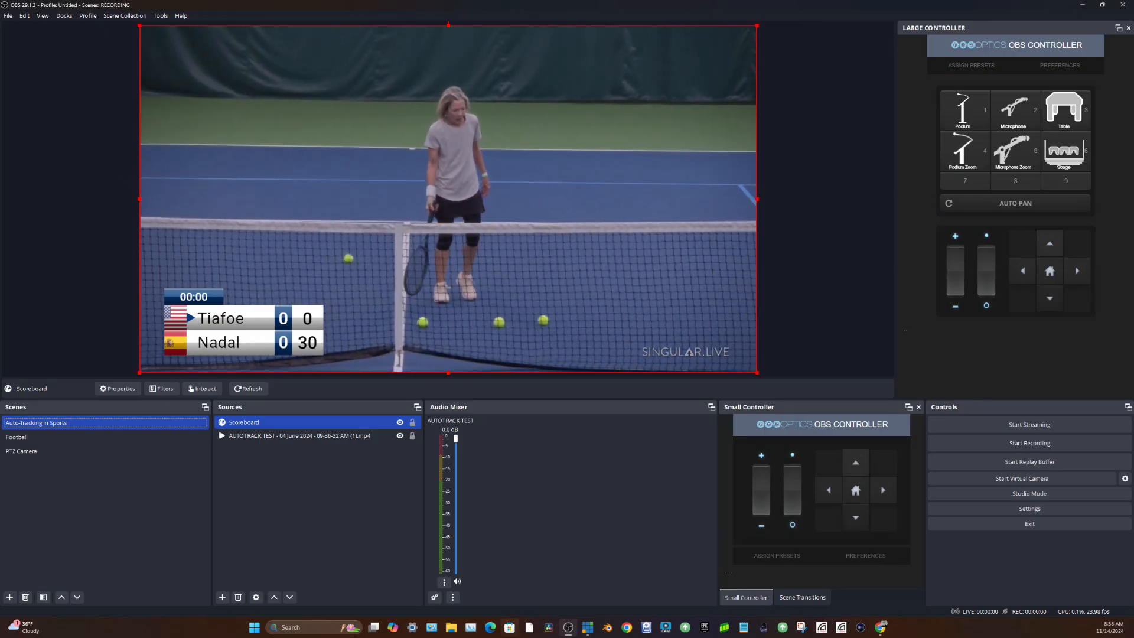
Step: Switch to the Tennis Scorebug control page and show its Match scoring controls
click(172, 8)
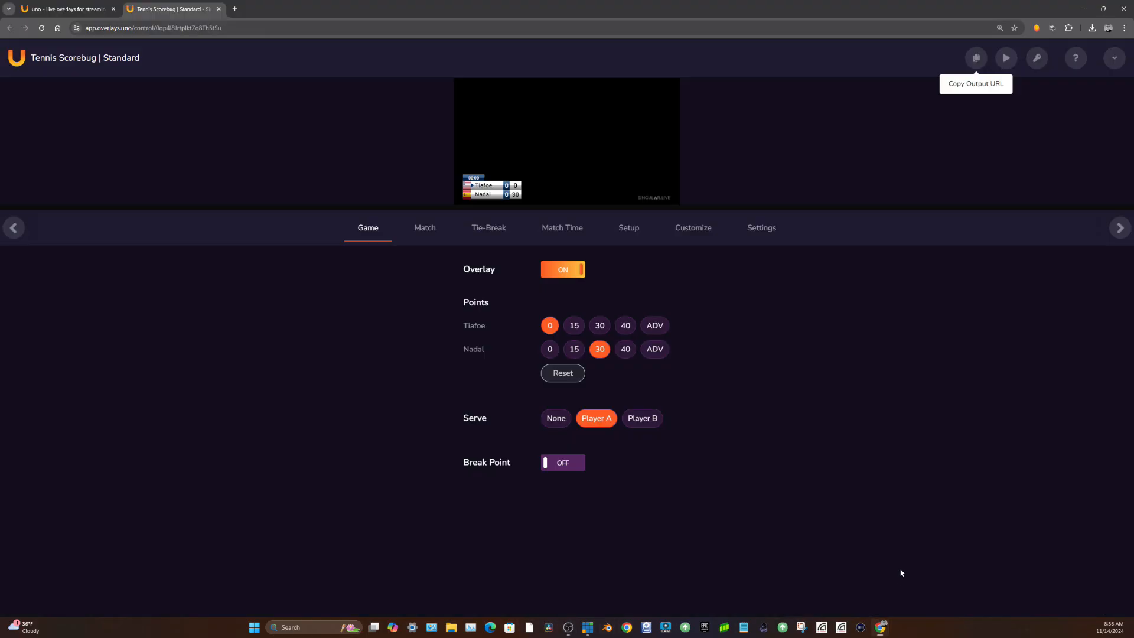
click(425, 227)
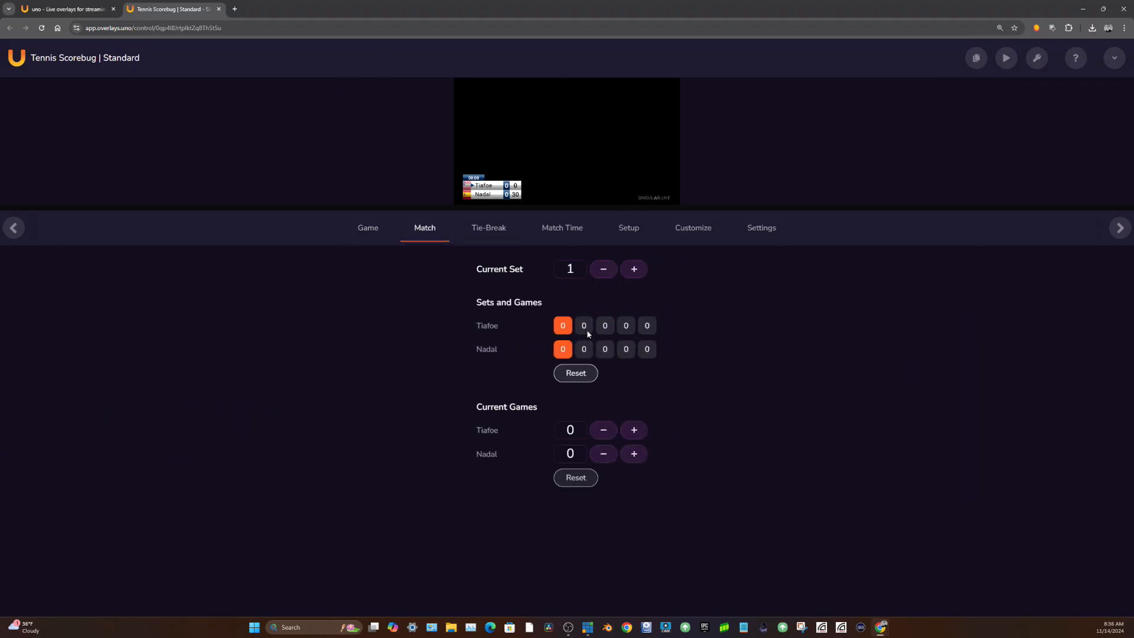
Step: Advance the current set to 4 and add games for Tiafoe and Nadal
click(633, 268)
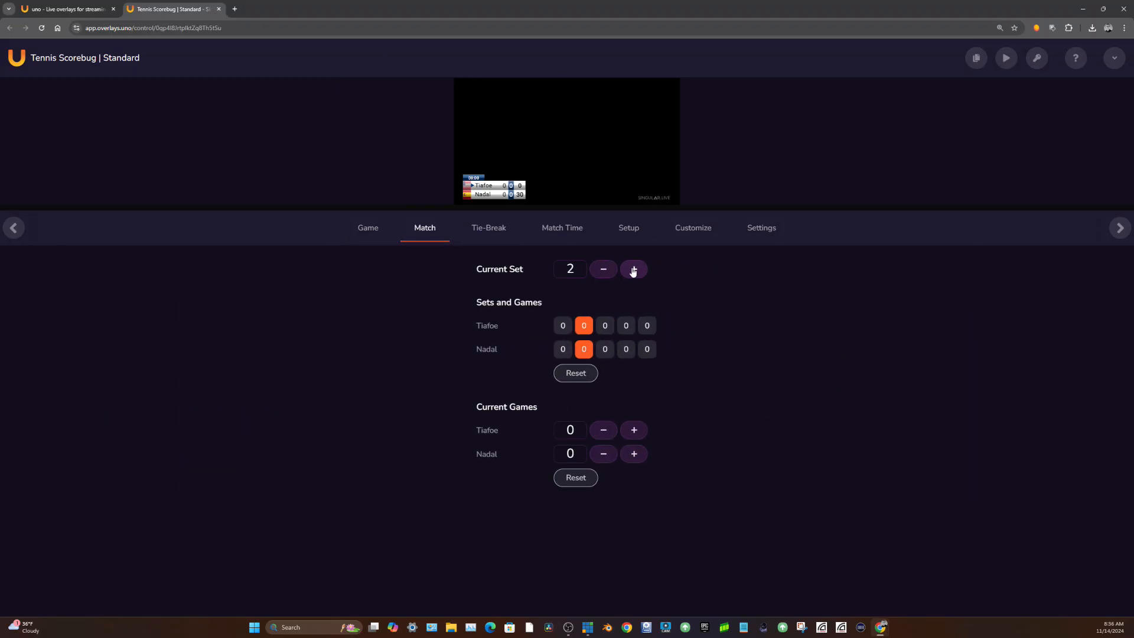
click(633, 269)
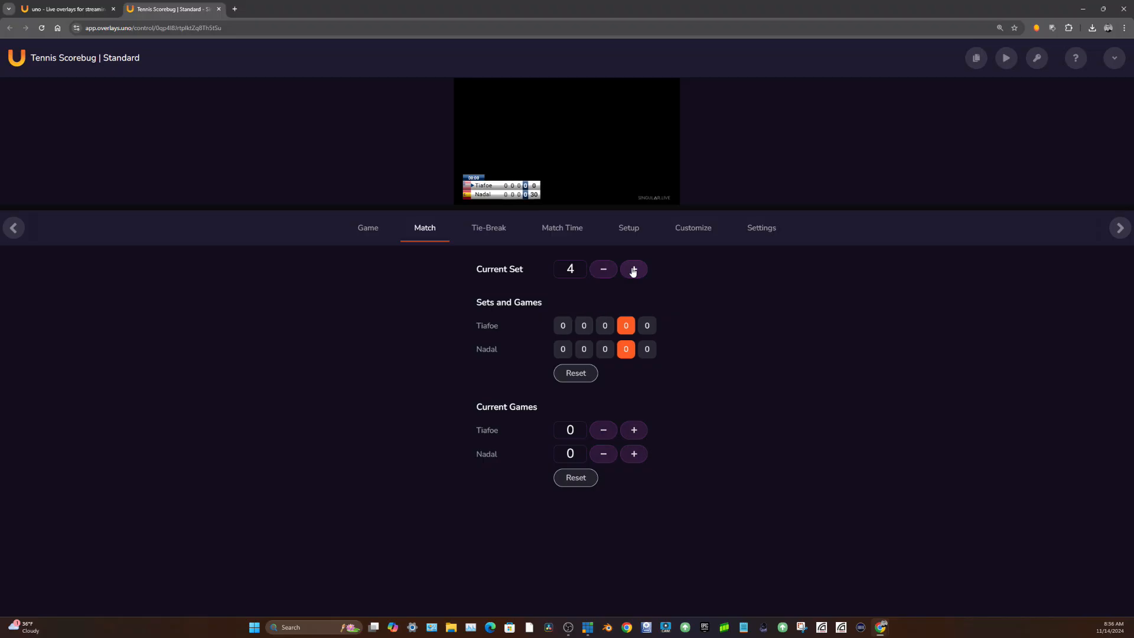
click(633, 430)
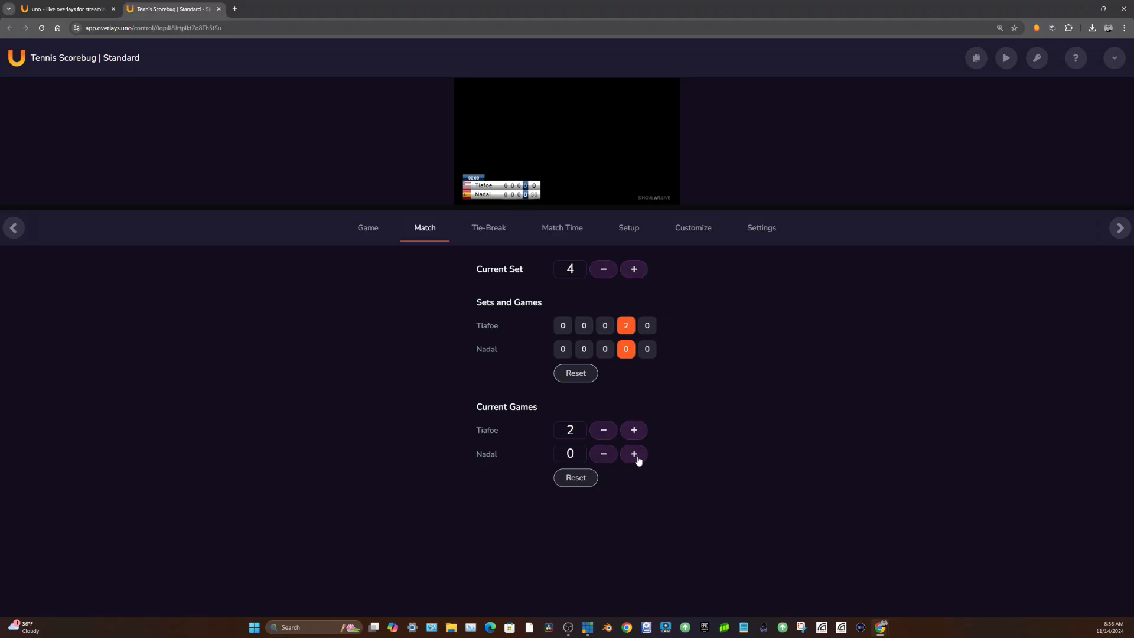
click(633, 454)
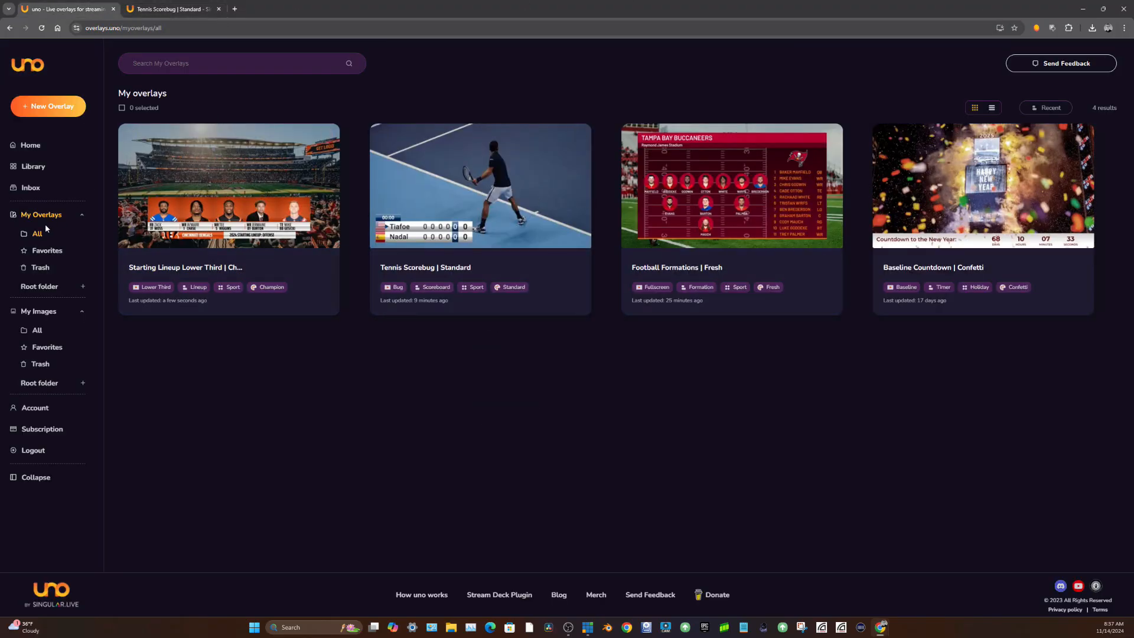
Step: Return to the overlays.uno home page and browse the featured real-time overlays
click(31, 145)
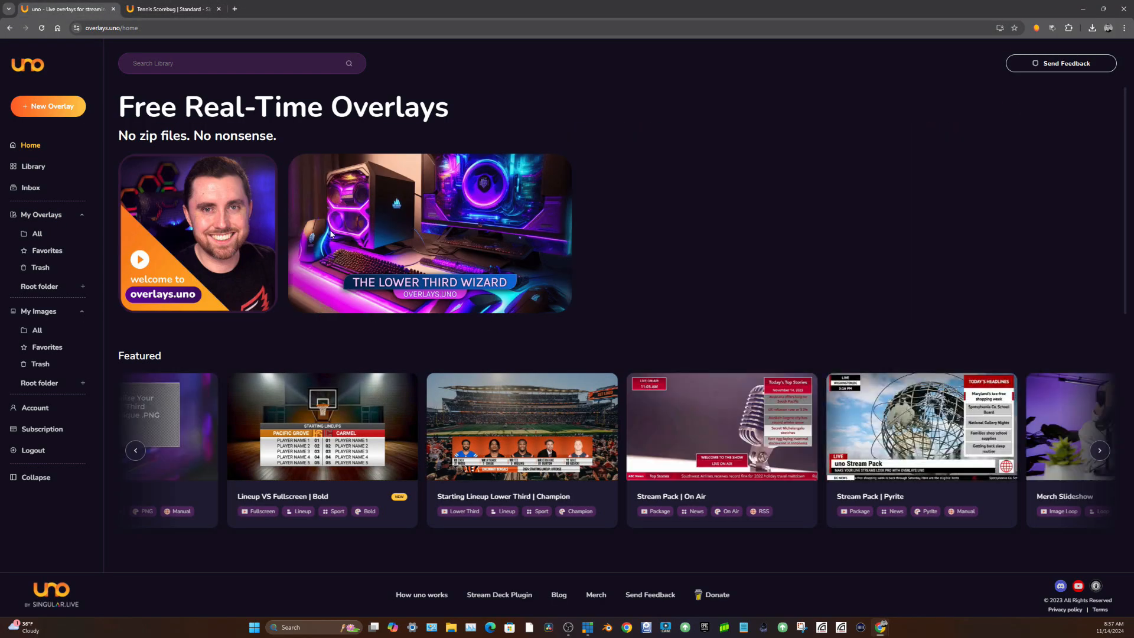
scroll(down, 3)
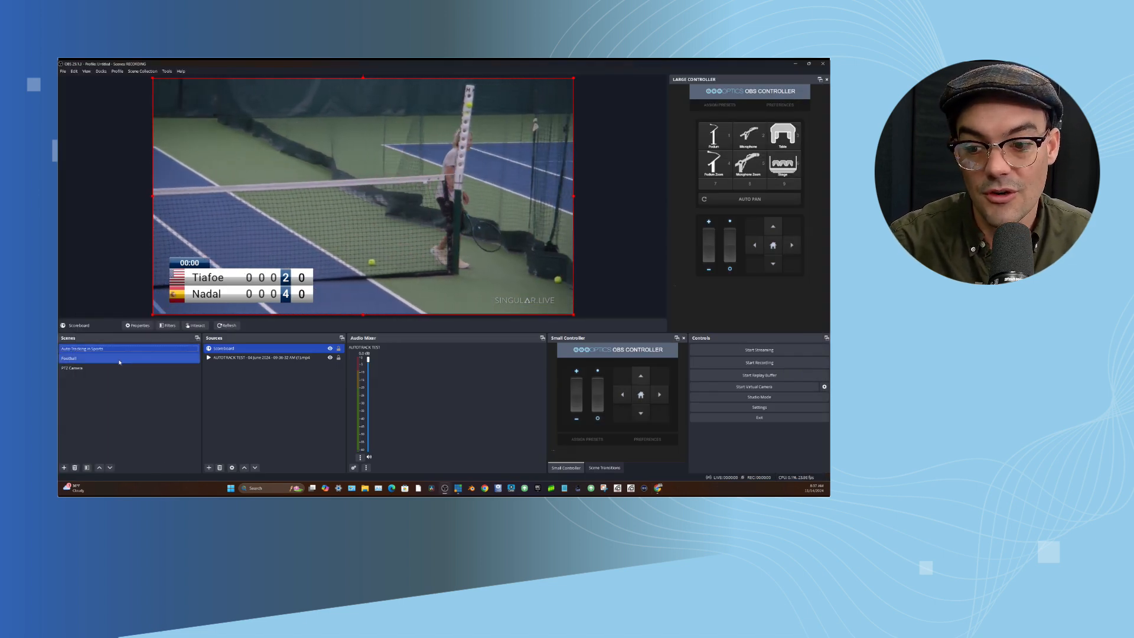
Step: Switch to the Football scene and select its Browser overlay source showing the Buccaneers formation
click(69, 358)
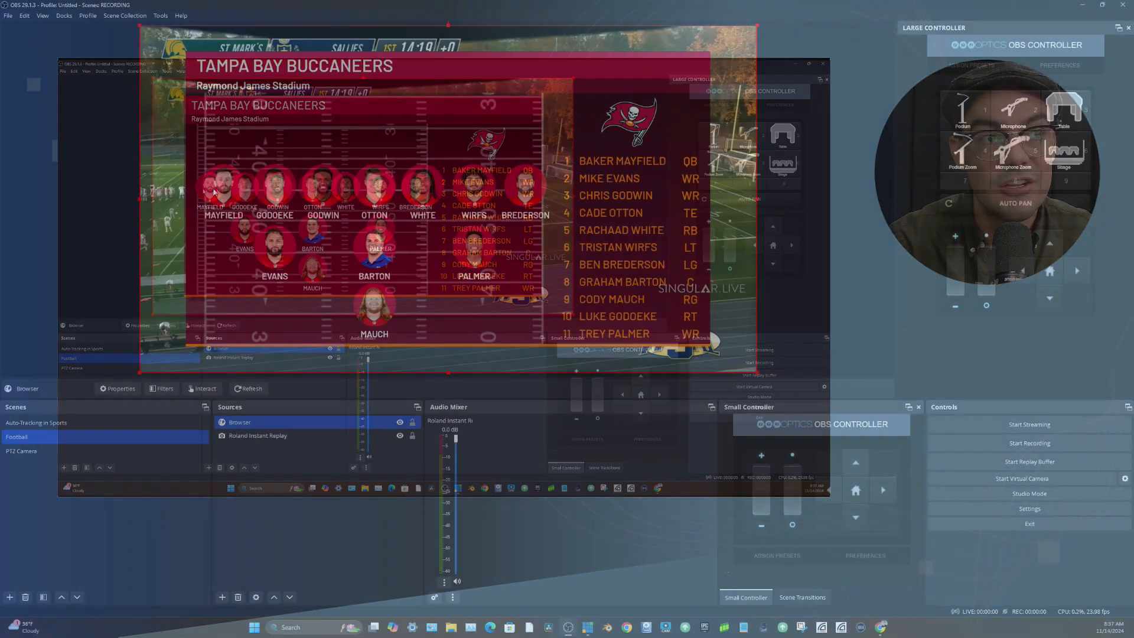
click(822, 63)
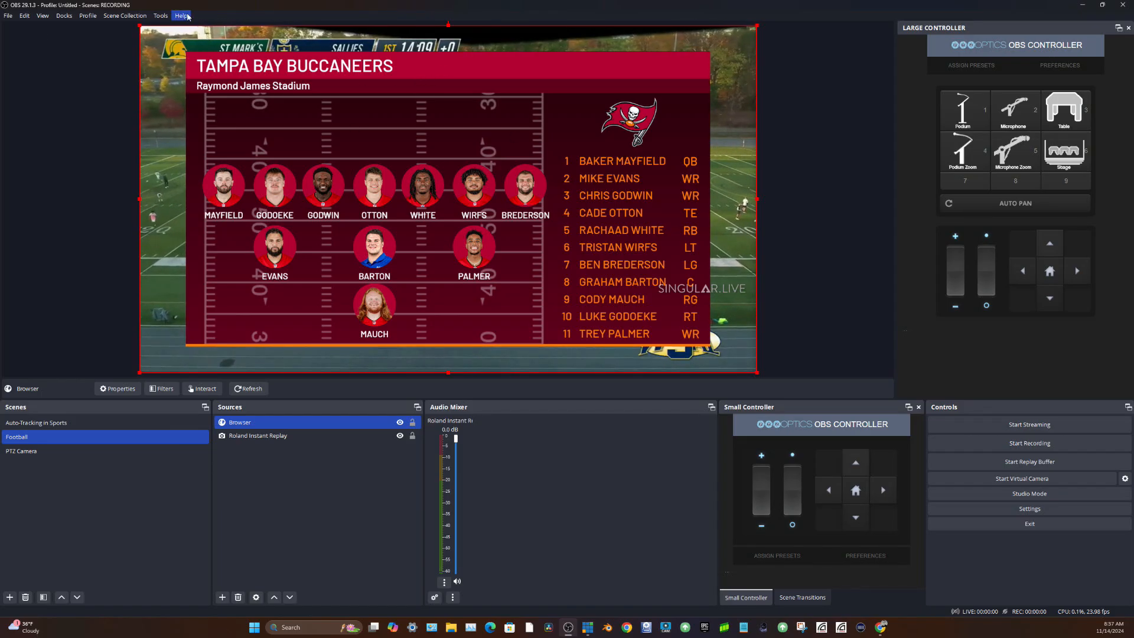
click(1103, 4)
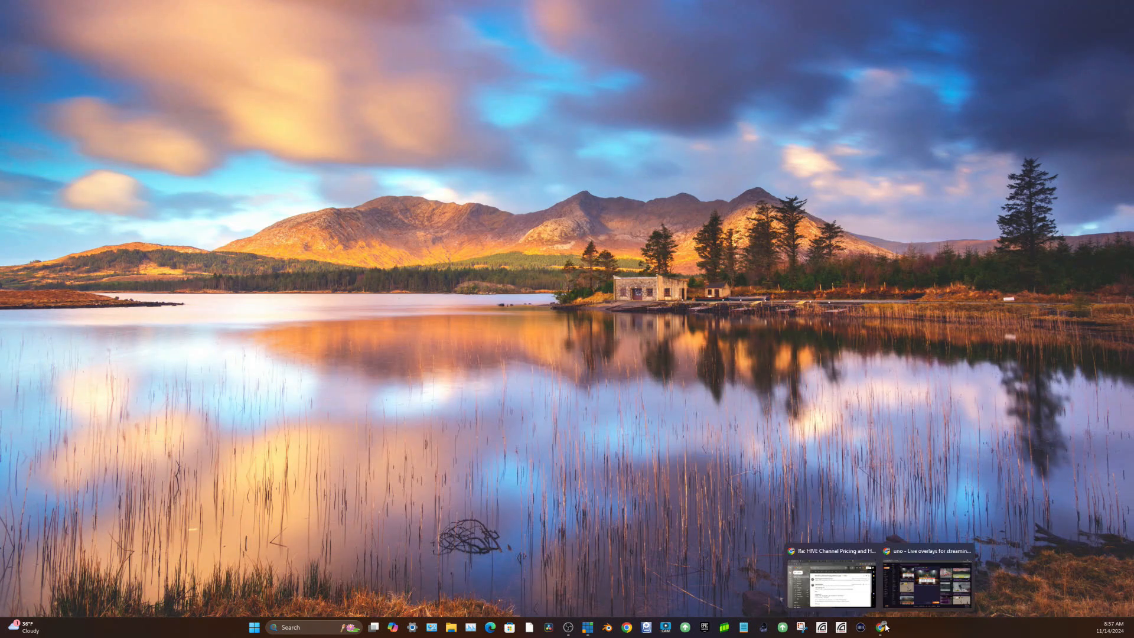
Step: Restore the browser and open the Football Formations | Fresh overlay from My Overlays
click(936, 572)
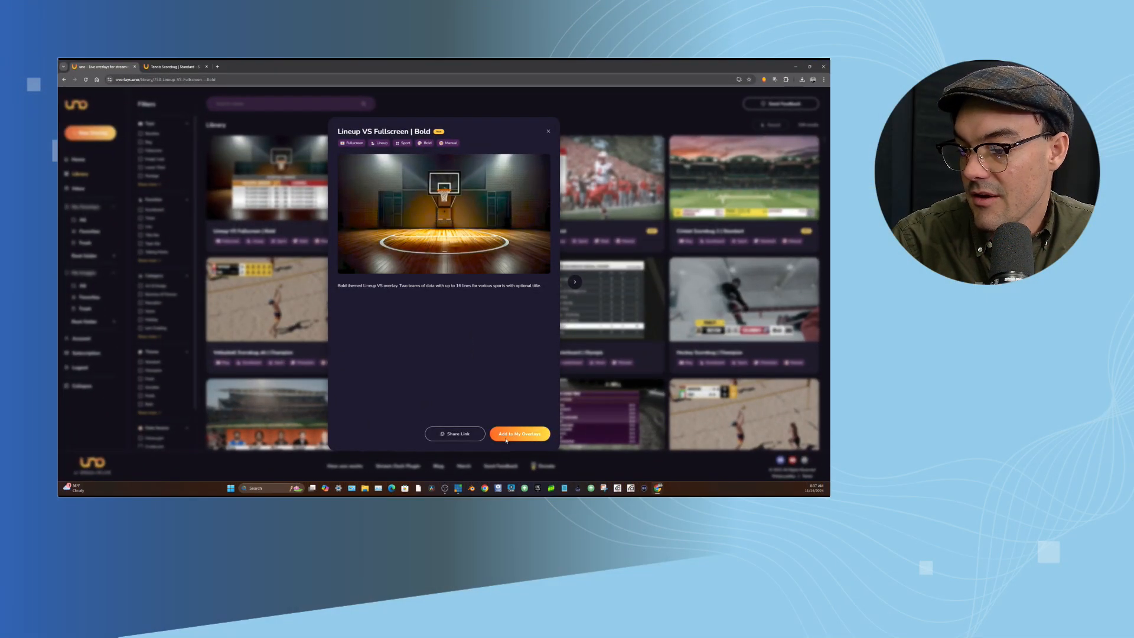
click(520, 433)
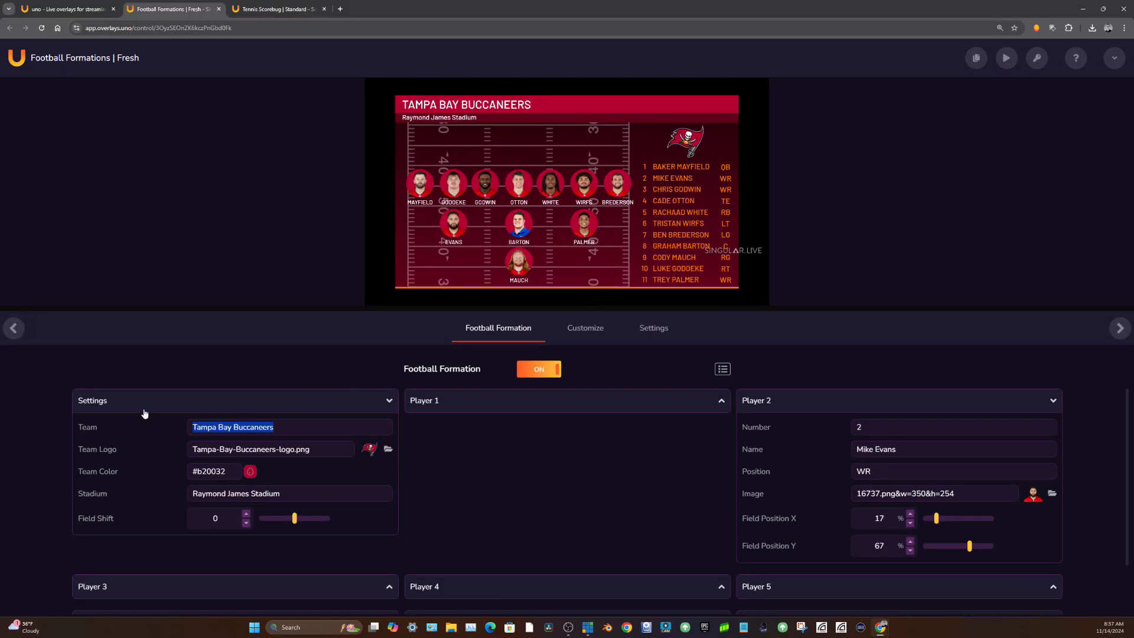
Step: Rename the team to 'CHANGFE THE NAME' and copy the overlay's output and control links
text(CHANGFE THE NAME)
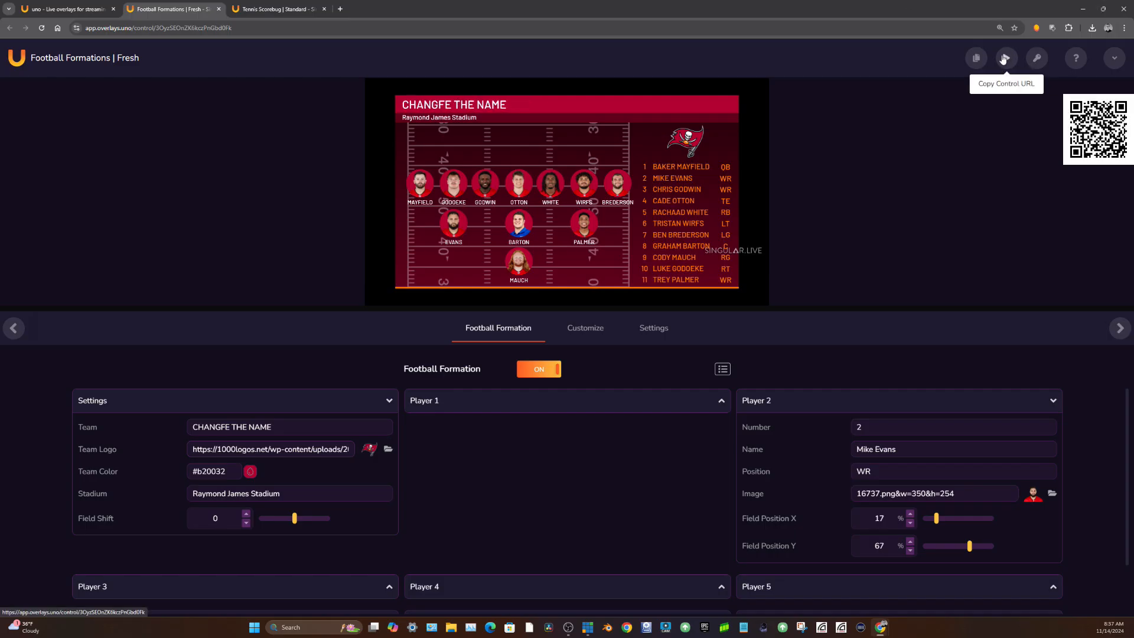
click(975, 58)
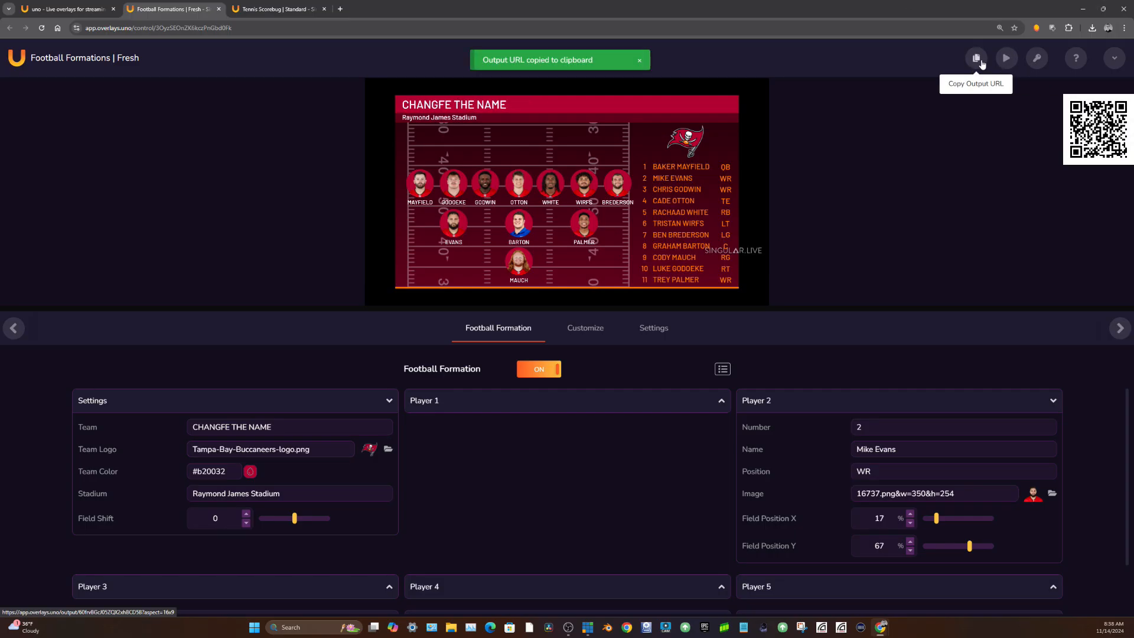
mouse_move(1005, 58)
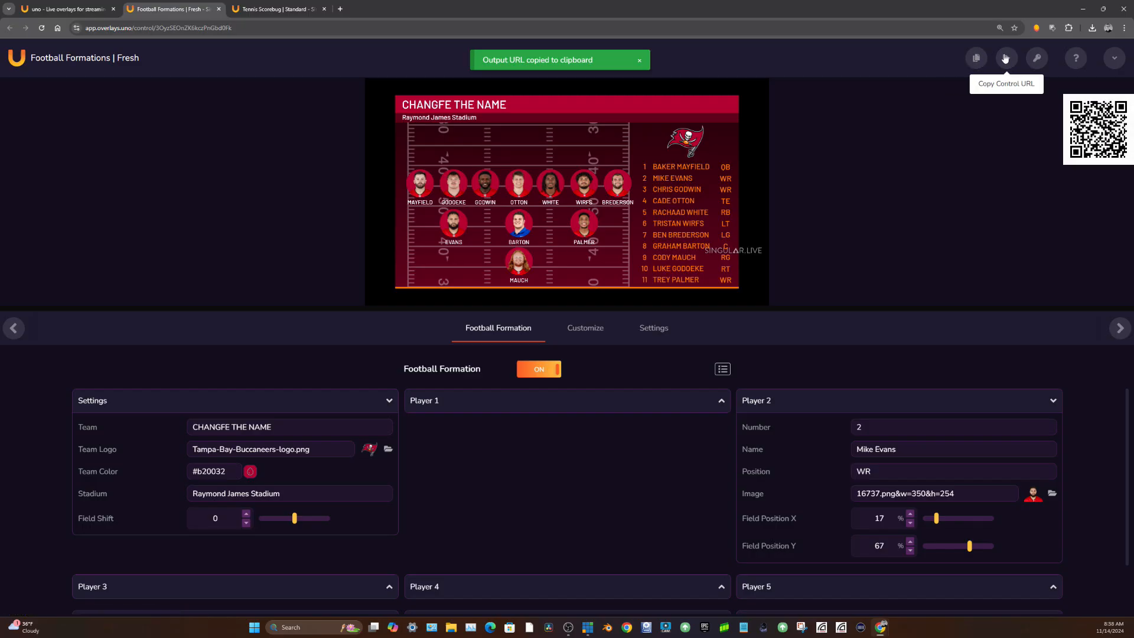
click(1004, 58)
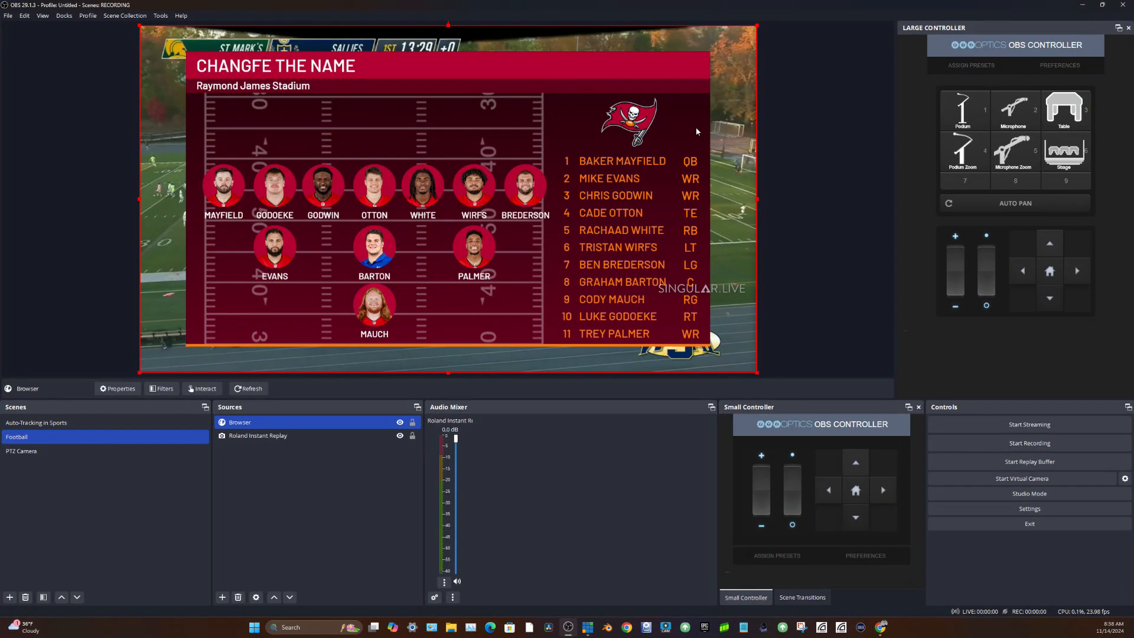
mouse_move(396, 428)
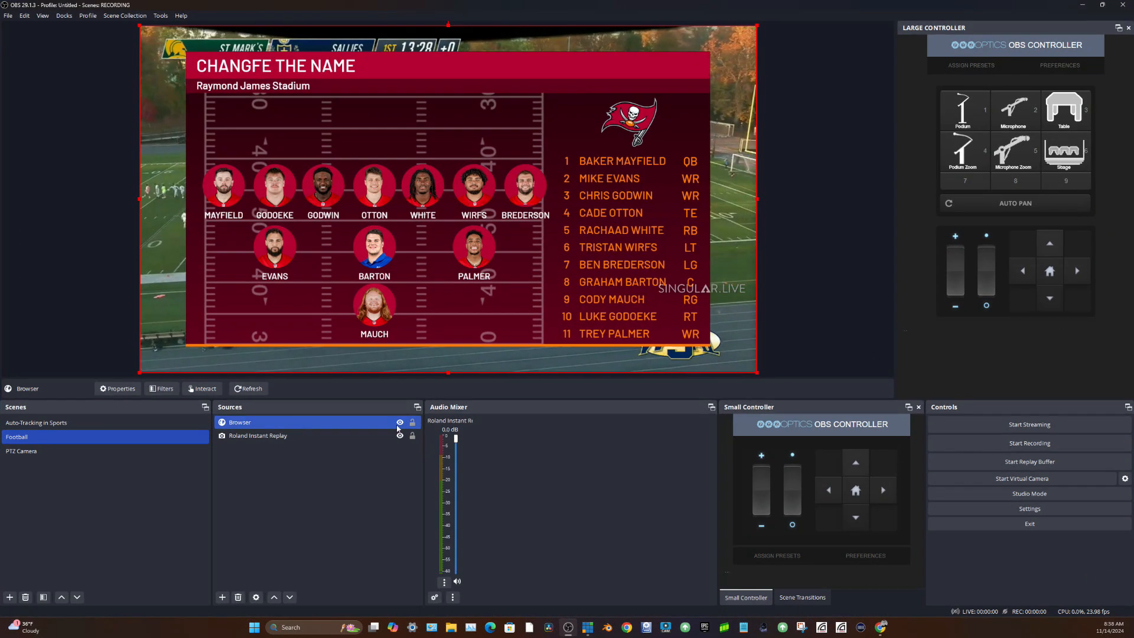
Step: Hide the Browser formation overlay source so only the football field footage shows
click(401, 423)
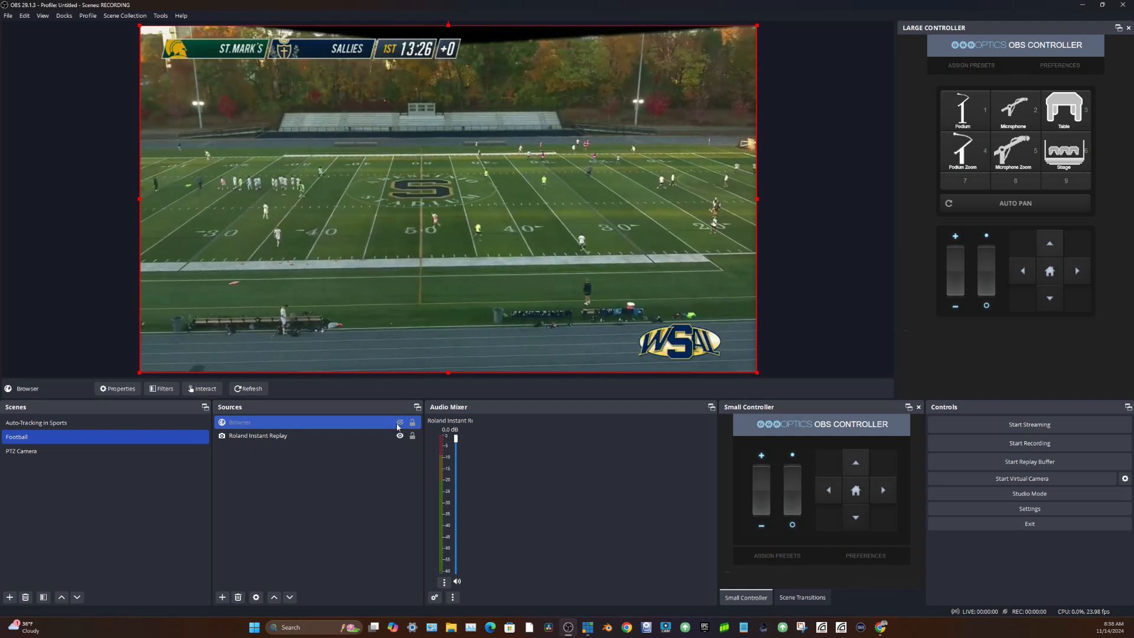